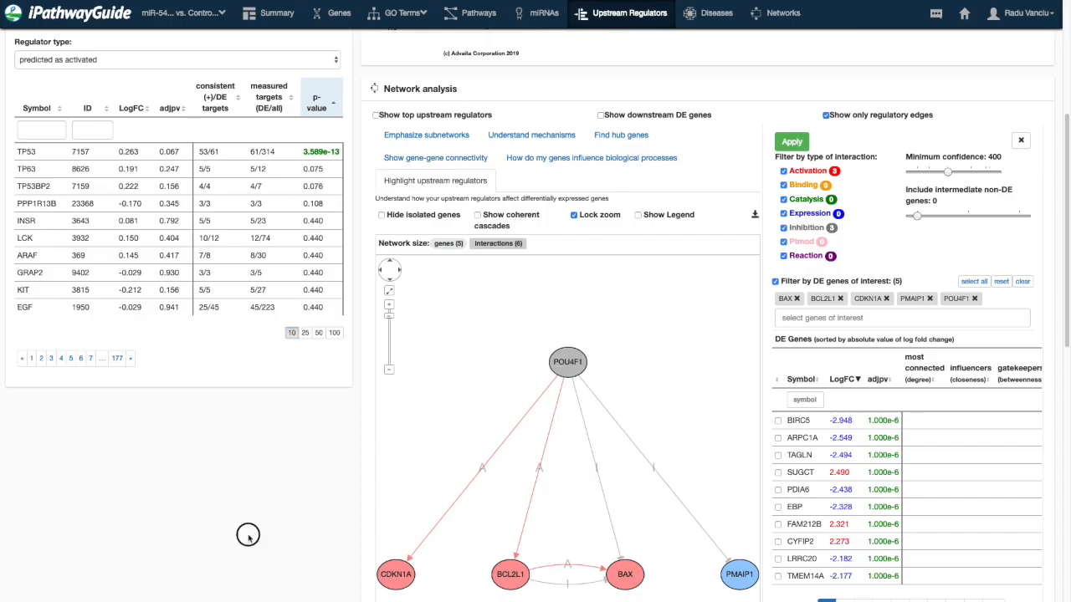
{"action": "mouse_move", "coordinate": [684, 319]}
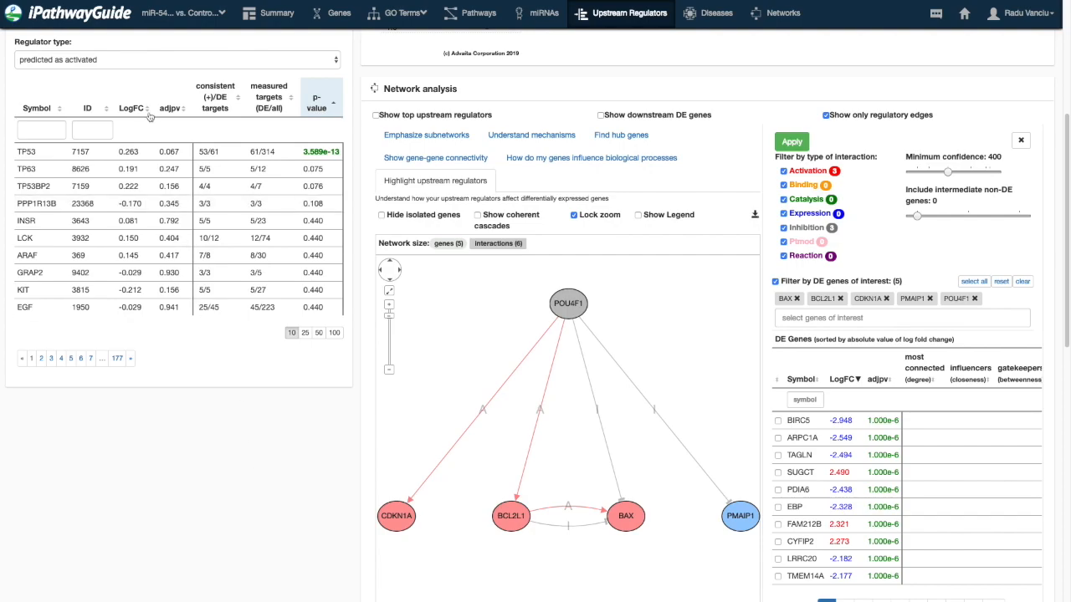
{"action": "mouse_move", "coordinate": [513, 288]}
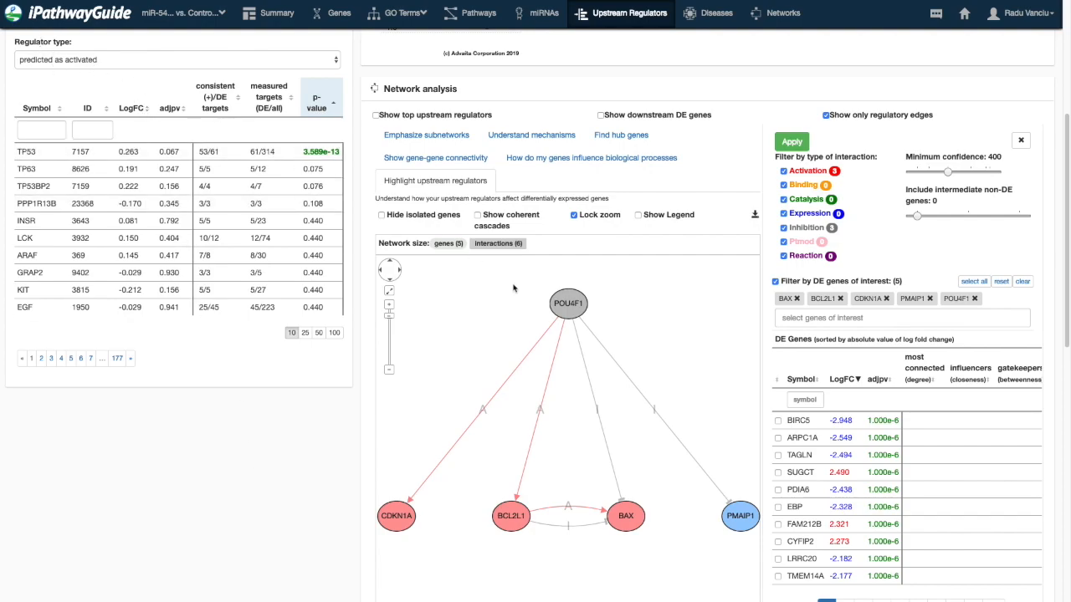
{"action": "mouse_move", "coordinate": [470, 354]}
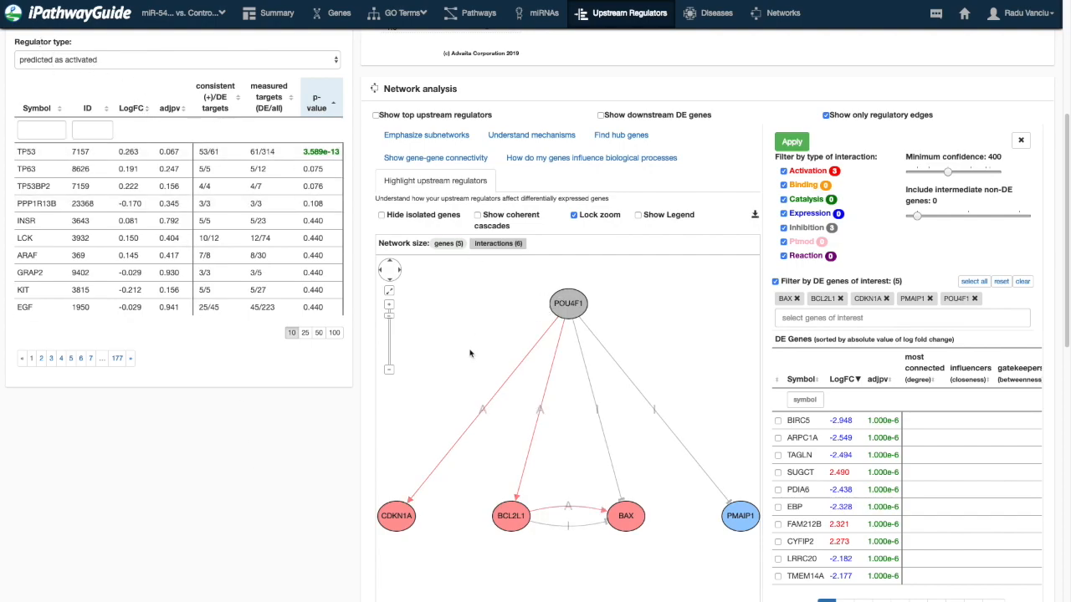
{"action": "mouse_move", "coordinate": [517, 535]}
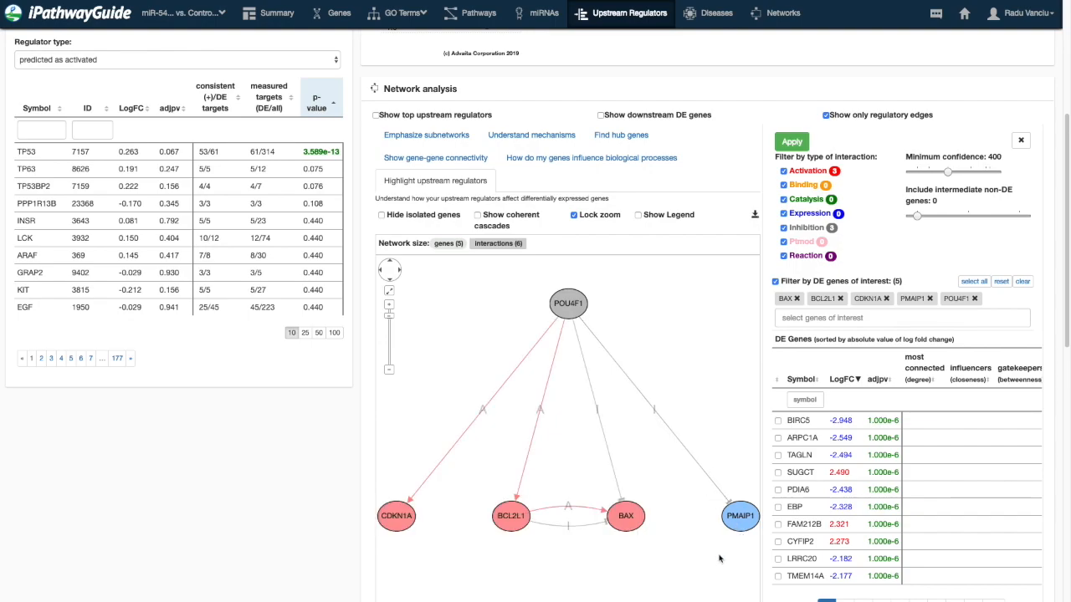
{"action": "mouse_move", "coordinate": [157, 61]}
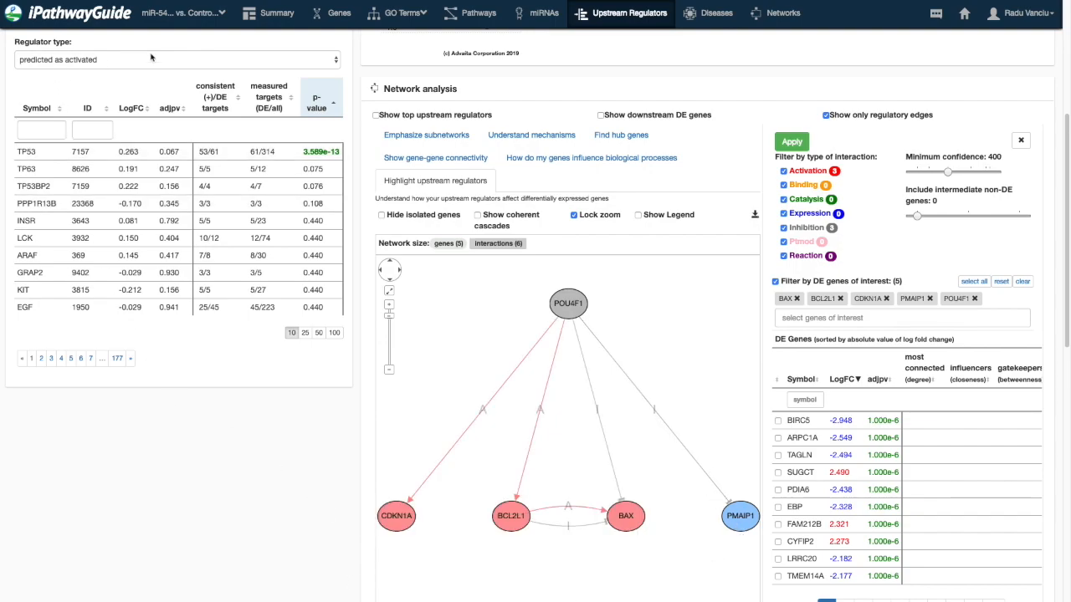
{"action": "mouse_move", "coordinate": [449, 467]}
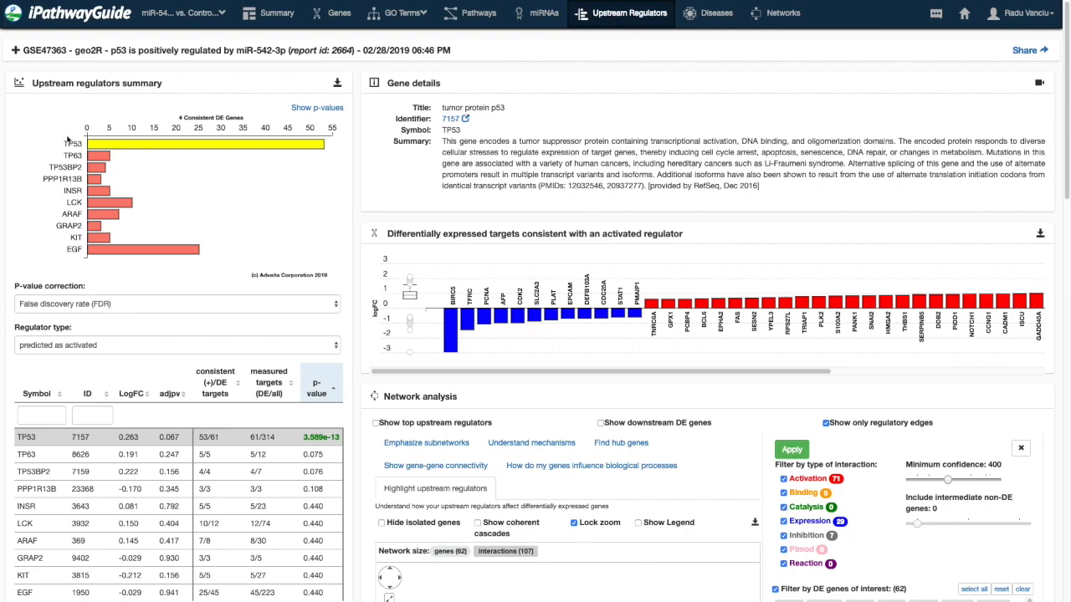
{"action": "mouse_move", "coordinate": [53, 253]}
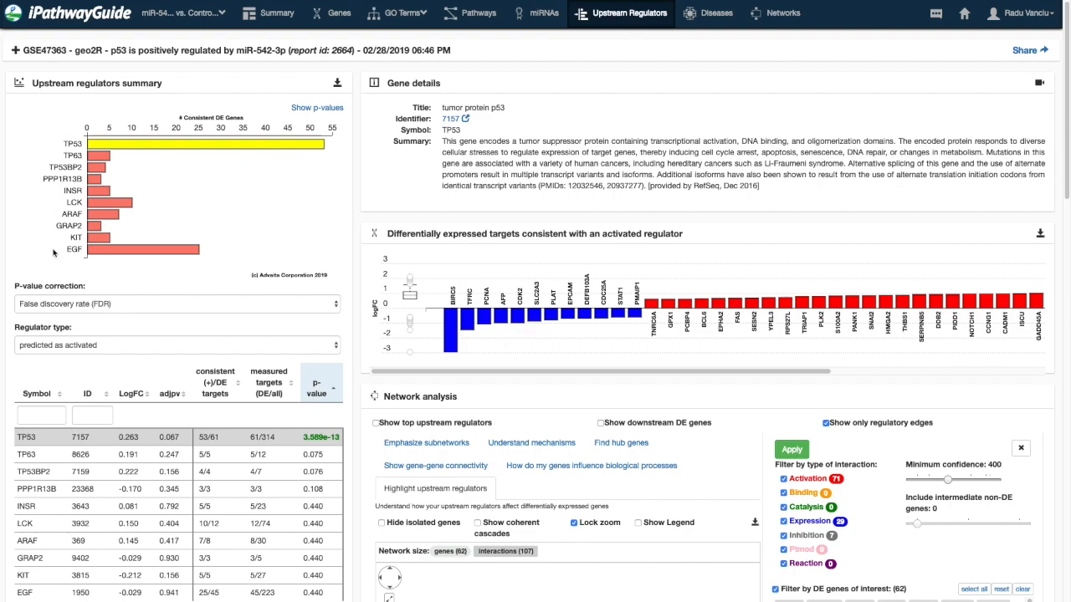
{"action": "mouse_move", "coordinate": [53, 255]}
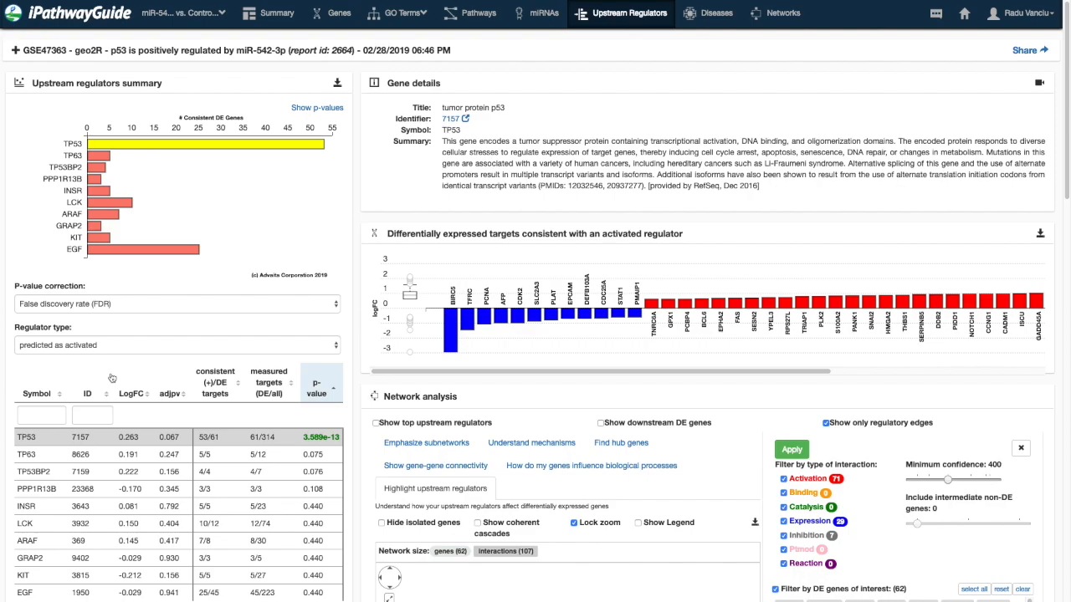
Step: Set Regulator type to 'predicted as inhibited' so SREBF1, SREBF2, SDC4, MAX lead the table
{"action": "left_click", "coordinate": [175, 345]}
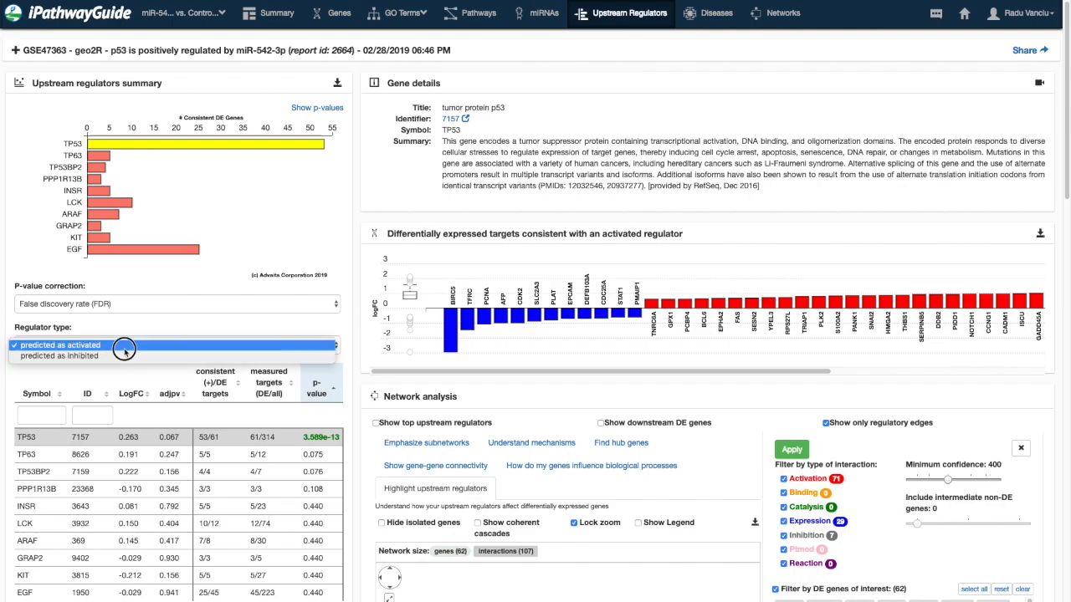
{"action": "mouse_move", "coordinate": [130, 371]}
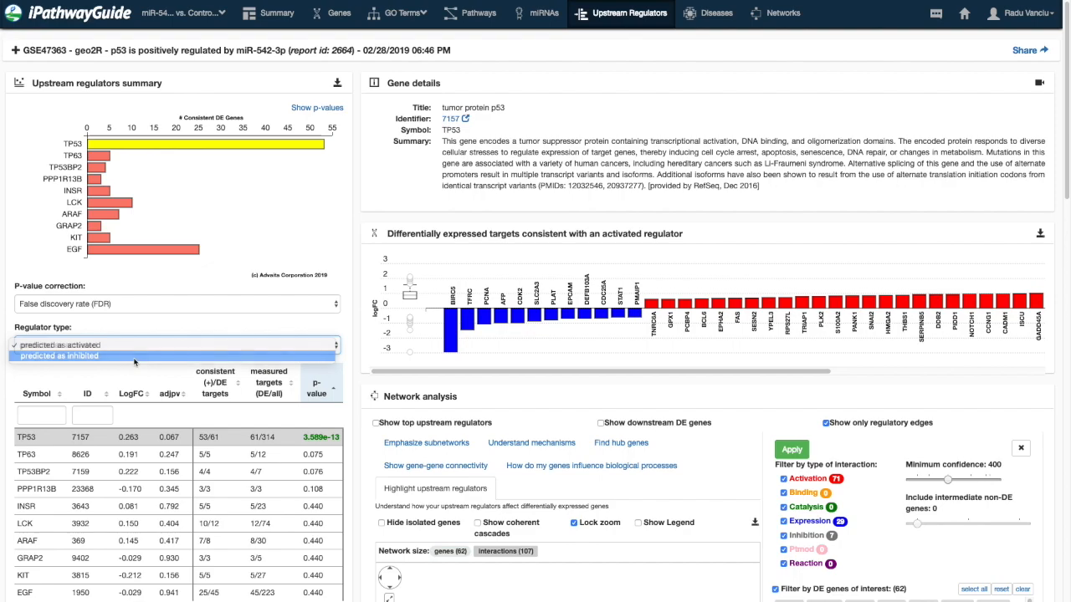
{"action": "left_click", "coordinate": [62, 354]}
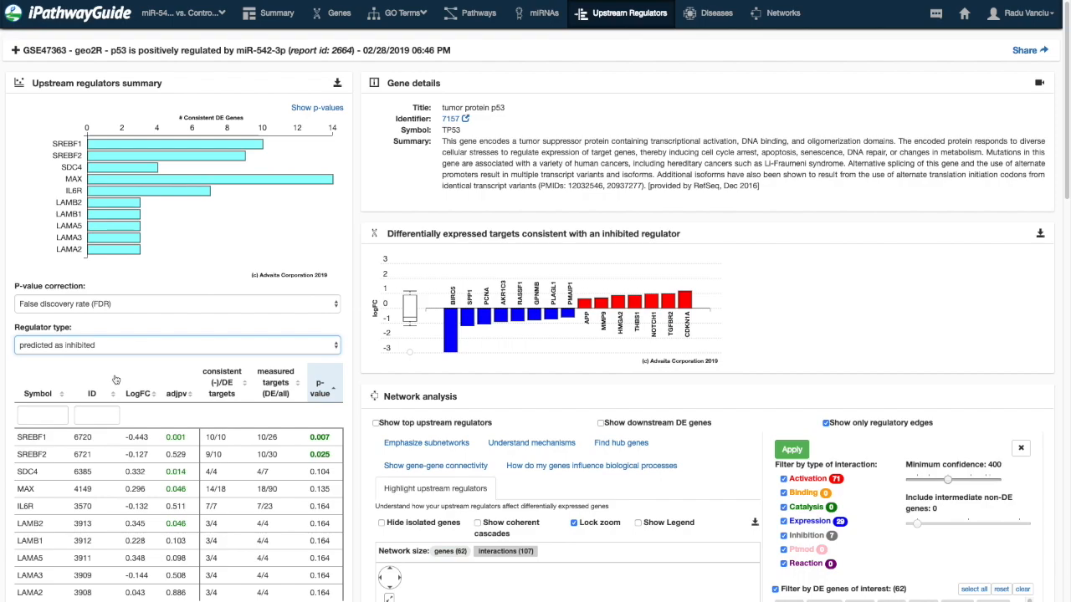
{"action": "mouse_move", "coordinate": [350, 405]}
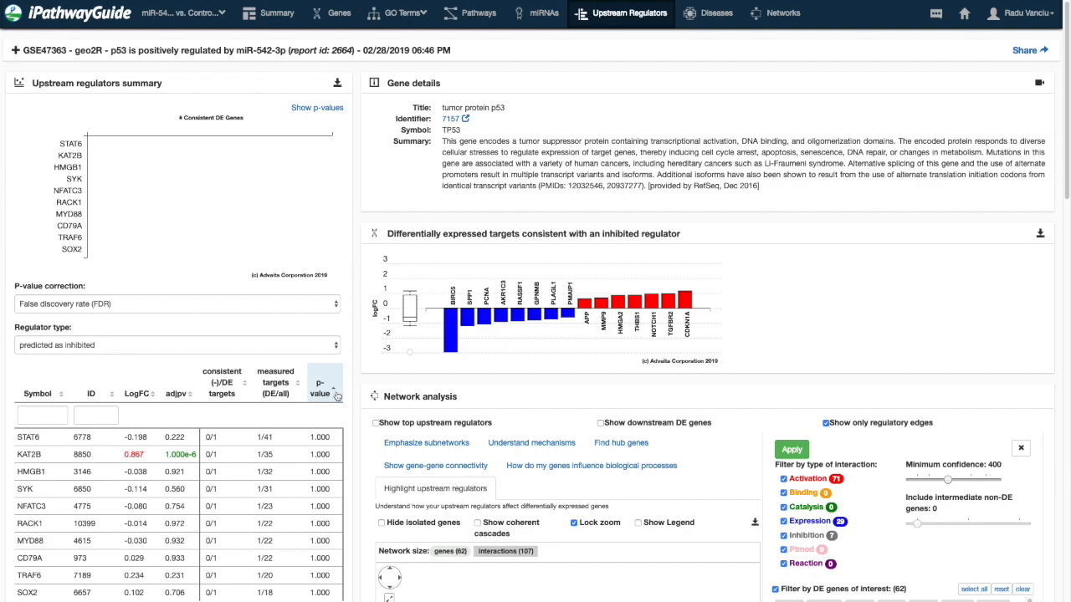
Step: Sort inhibited regulators by ascending p-value and filter Symbol by 'tp' to the TP53 family
{"action": "left_click", "coordinate": [324, 389]}
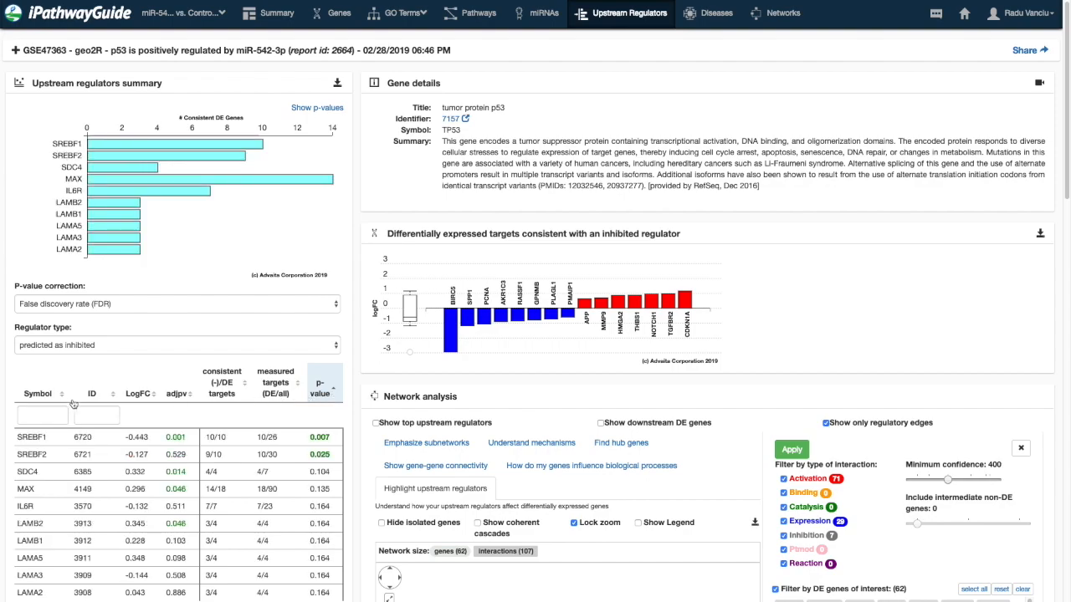
{"action": "type", "text": "tp53"}
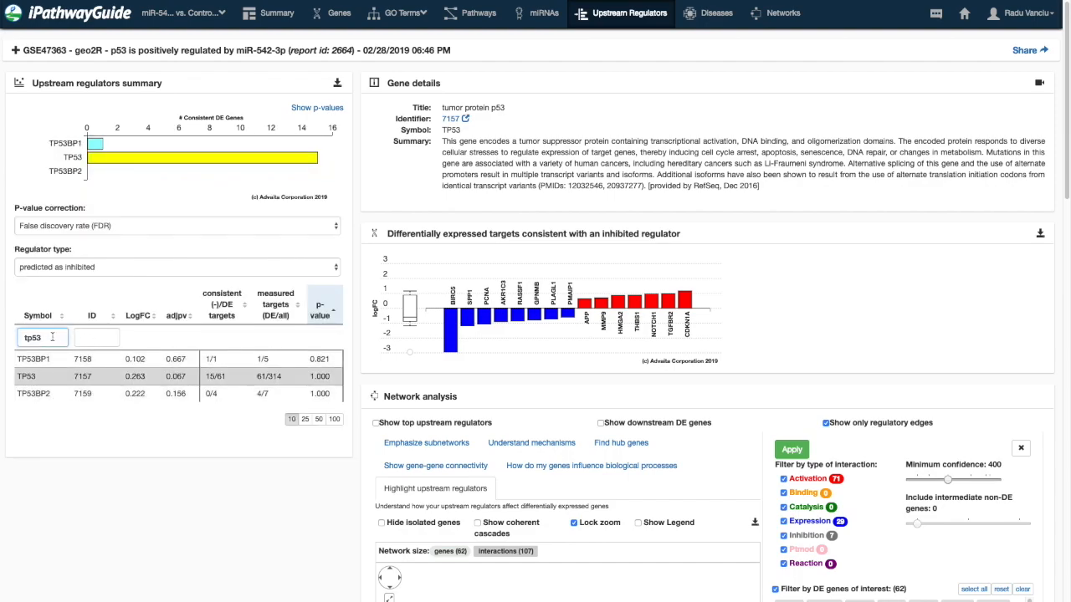
{"action": "left_click", "coordinate": [42, 337]}
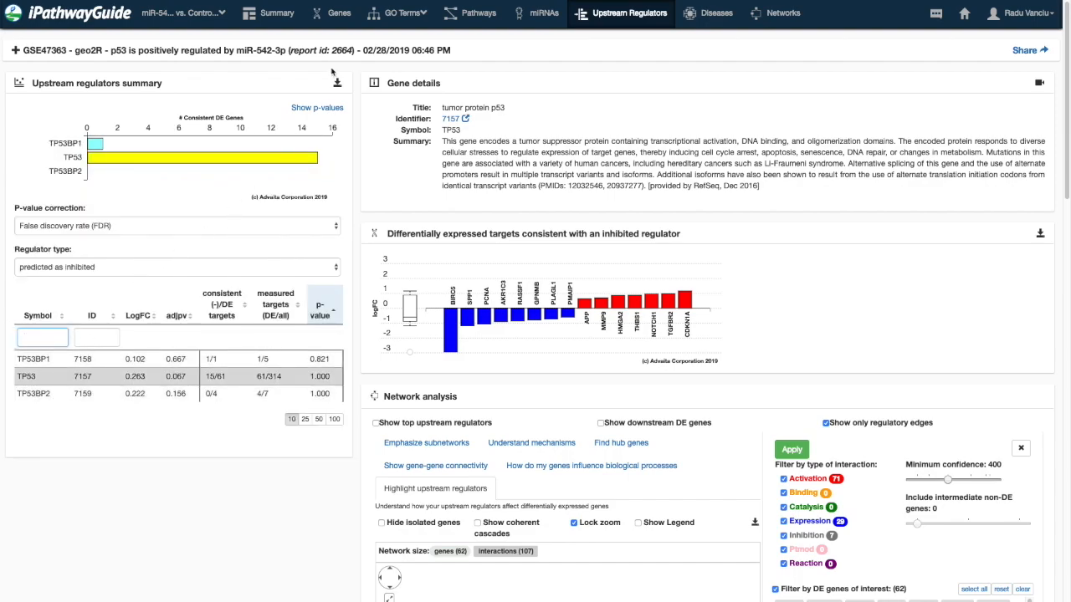
Step: Show the summary scatter plot as p-values with correction set to 'No correction'
{"action": "left_click", "coordinate": [317, 107]}
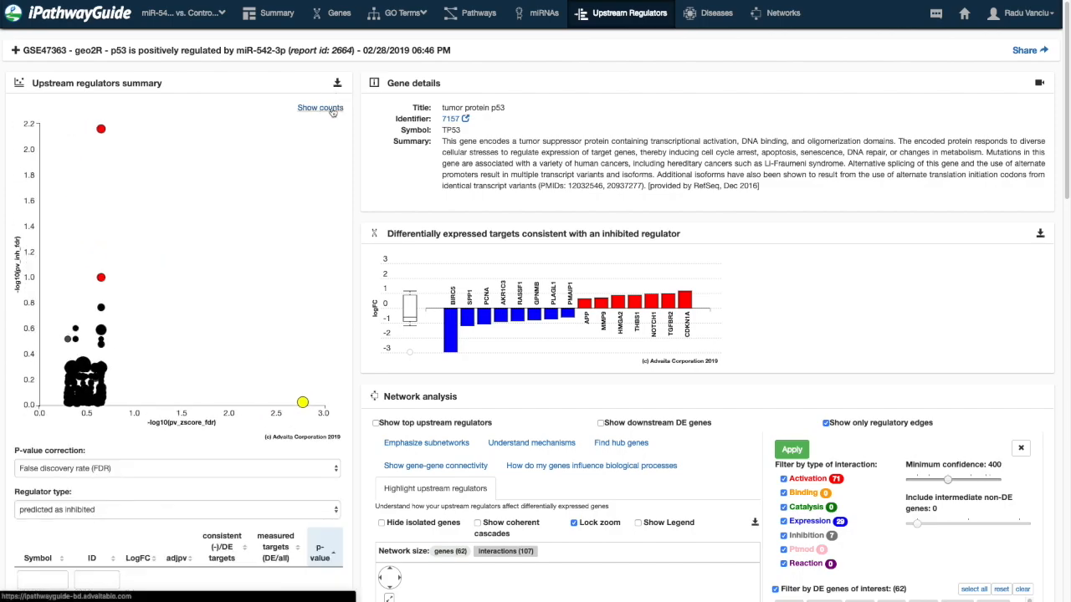
{"action": "left_click", "coordinate": [176, 469]}
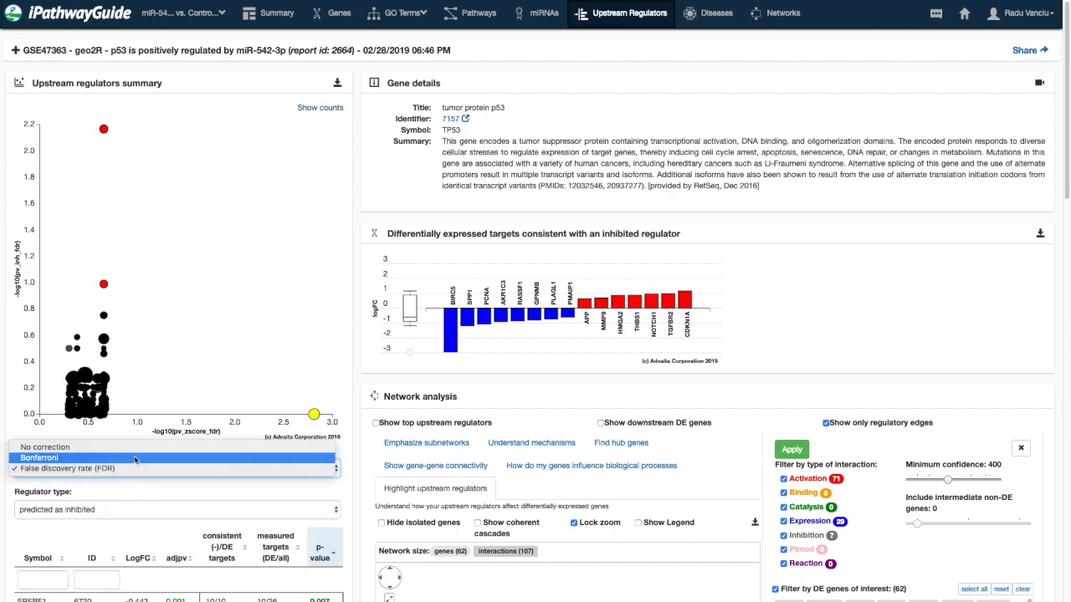
{"action": "left_click", "coordinate": [45, 447]}
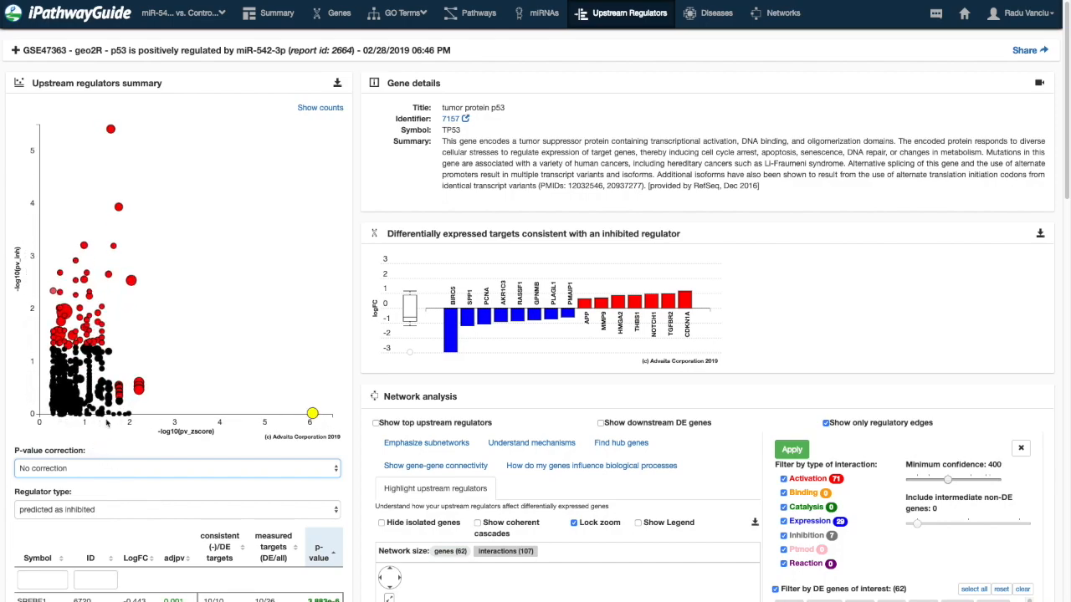
{"action": "mouse_move", "coordinate": [245, 425]}
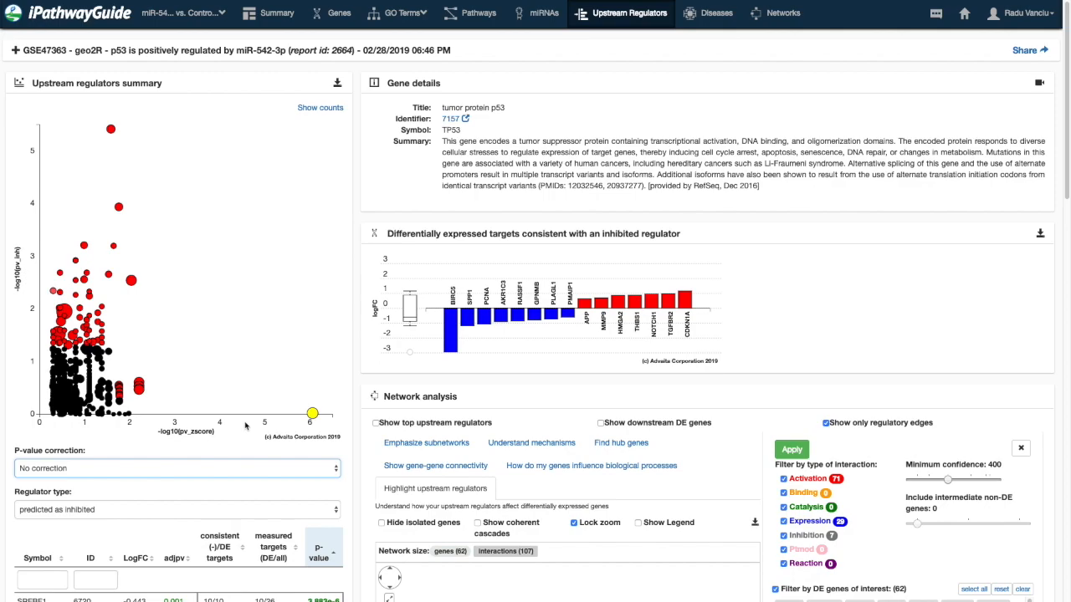
{"action": "mouse_move", "coordinate": [120, 436]}
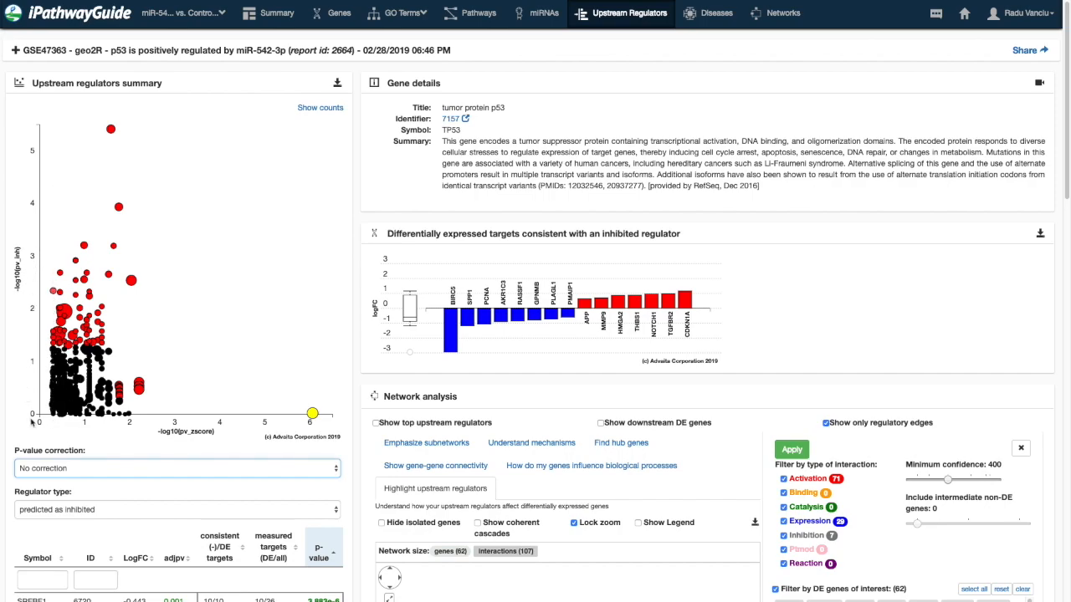
{"action": "mouse_move", "coordinate": [142, 466]}
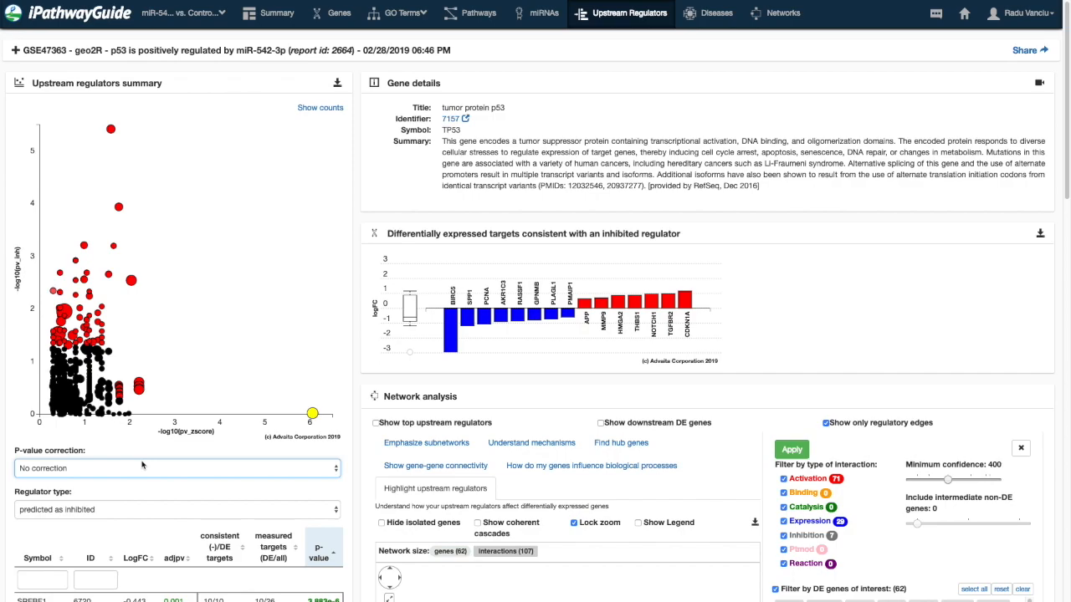
{"action": "mouse_move", "coordinate": [213, 271]}
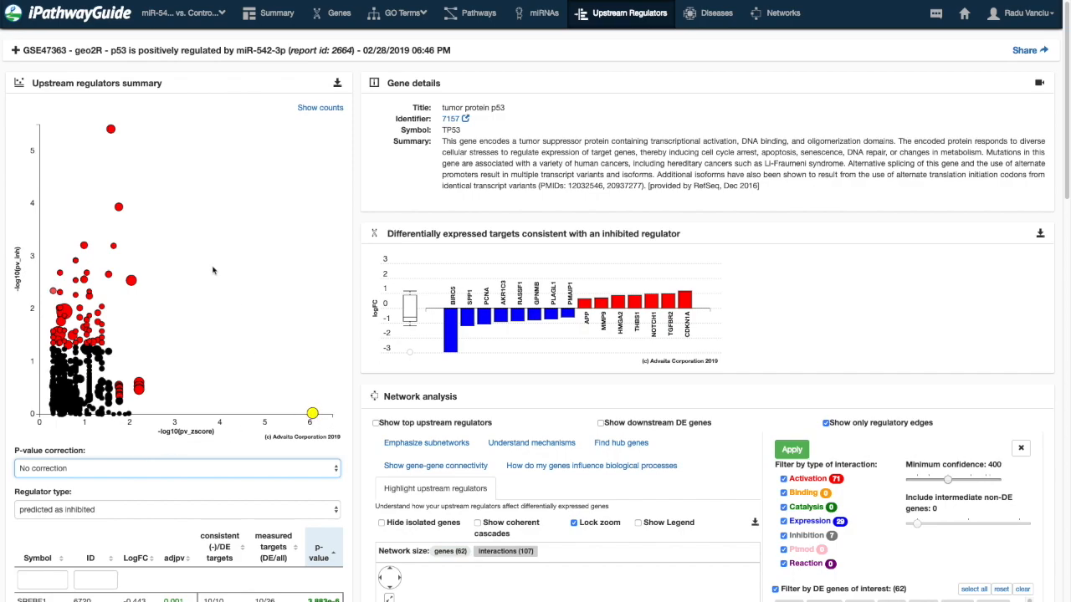
{"action": "mouse_move", "coordinate": [198, 333]}
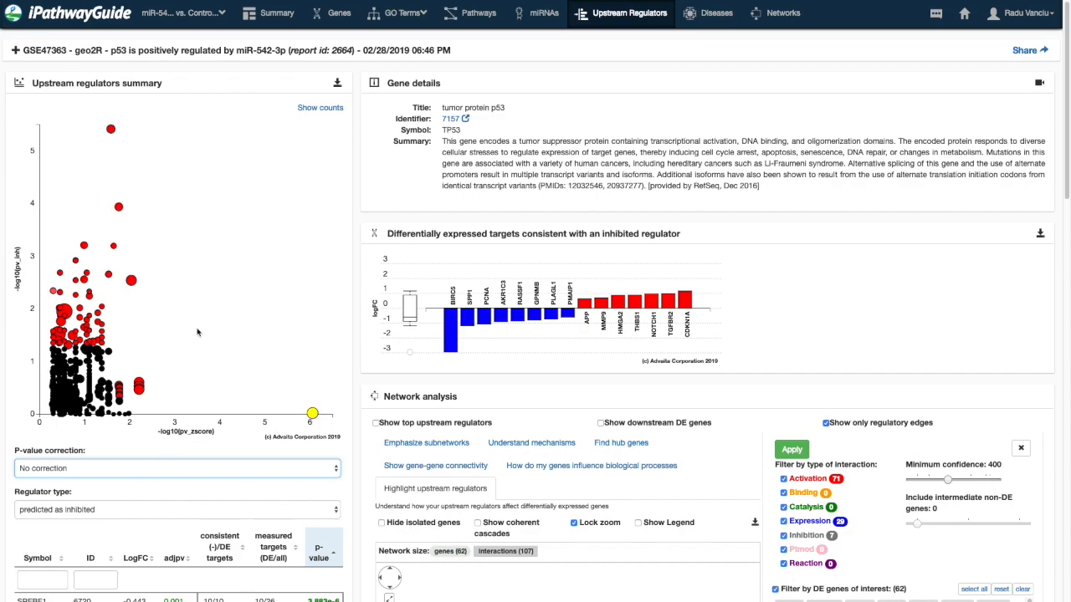
{"action": "mouse_move", "coordinate": [149, 137]}
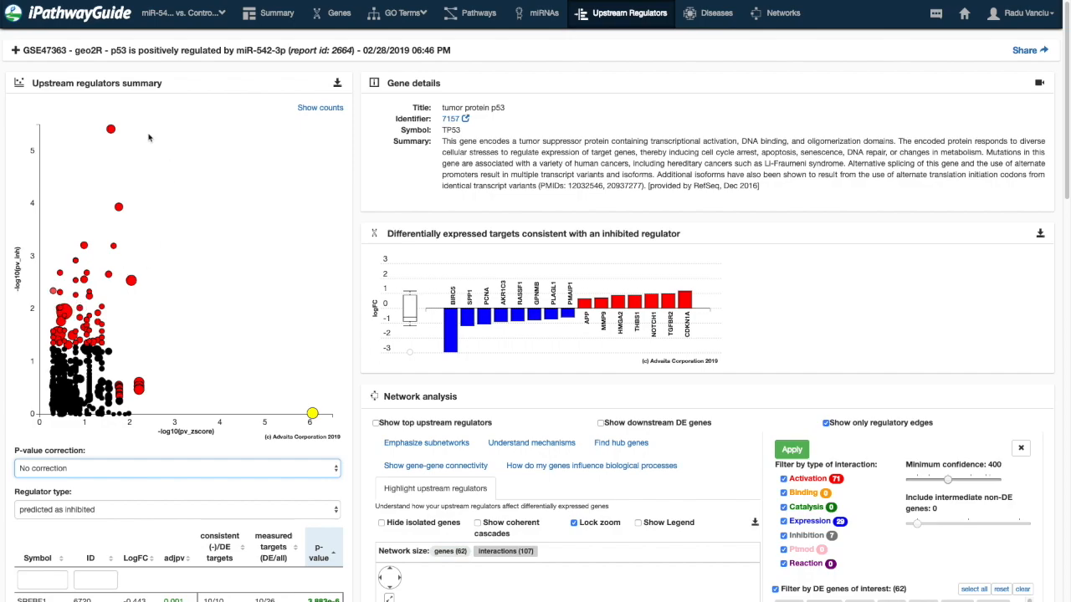
{"action": "mouse_move", "coordinate": [258, 314]}
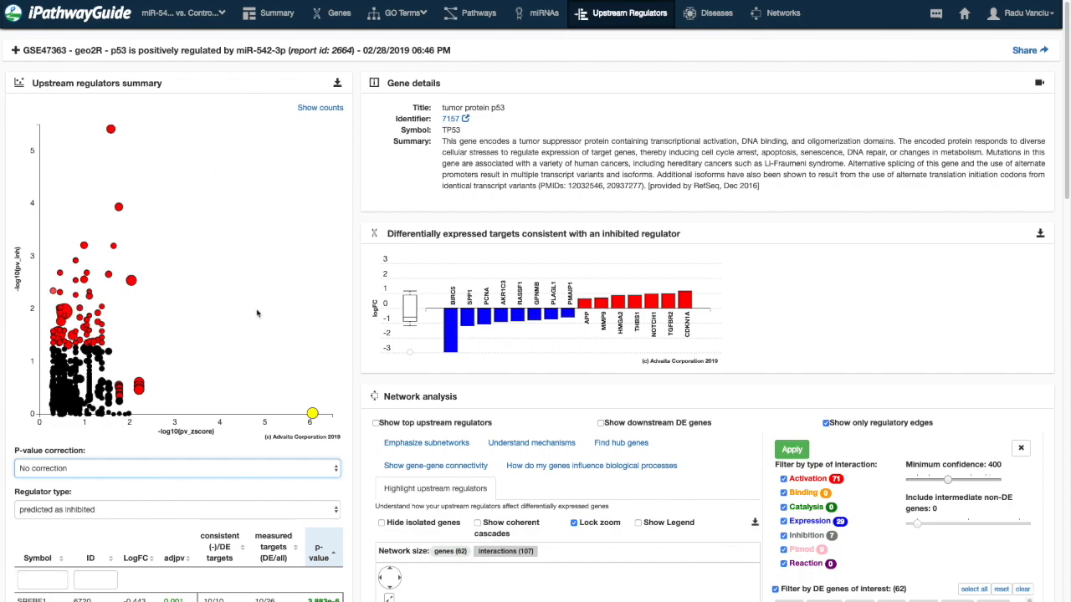
{"action": "scroll", "scroll_direction": "down", "scroll_amount": 3}
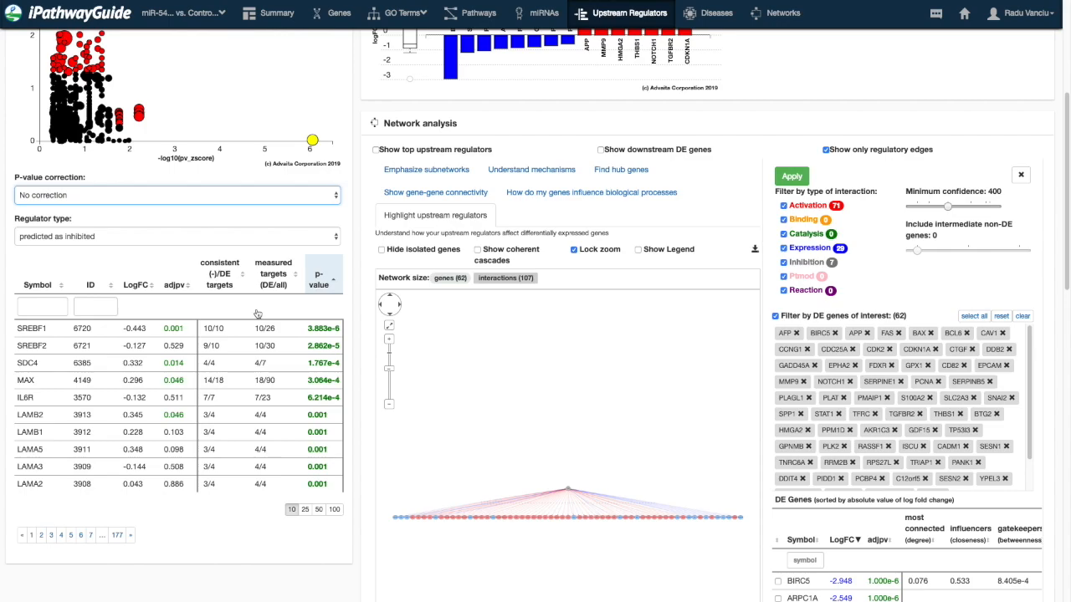
{"action": "mouse_move", "coordinate": [276, 398]}
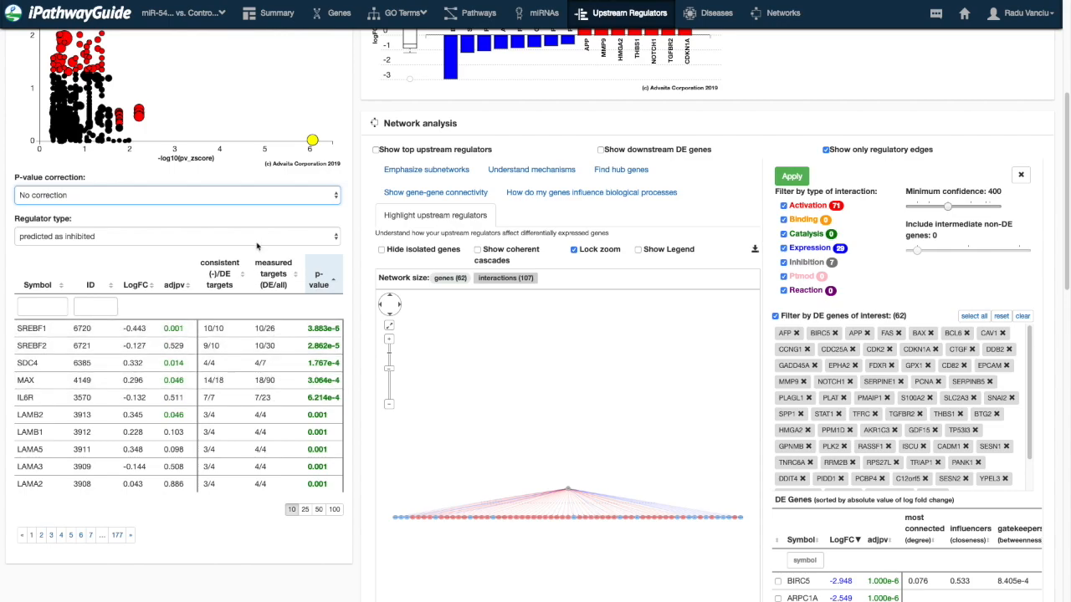
{"action": "mouse_move", "coordinate": [255, 263]}
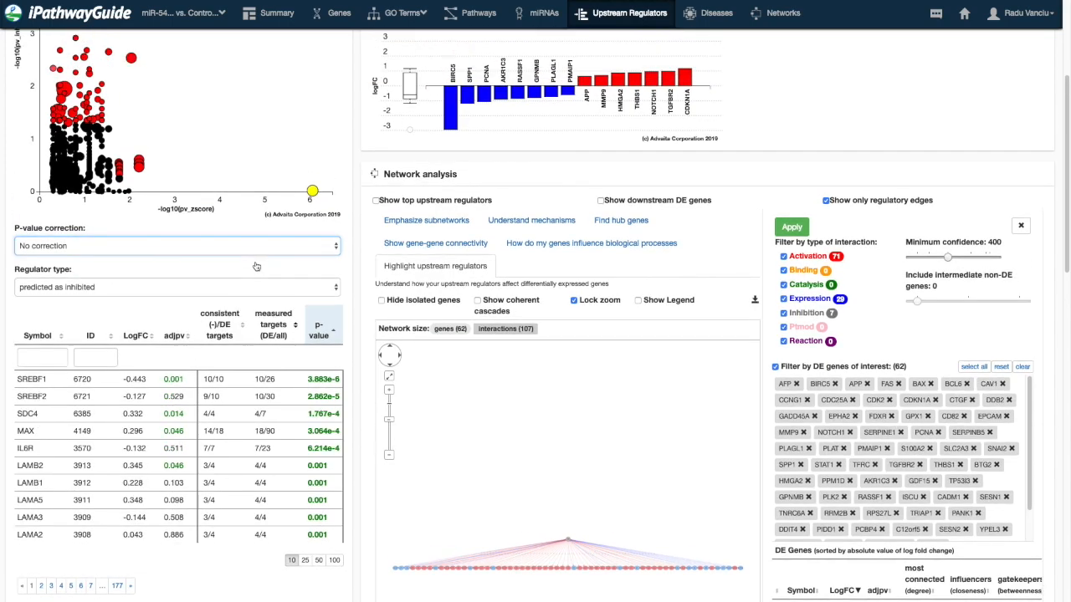
{"action": "scroll", "scroll_direction": "down", "scroll_amount": 3}
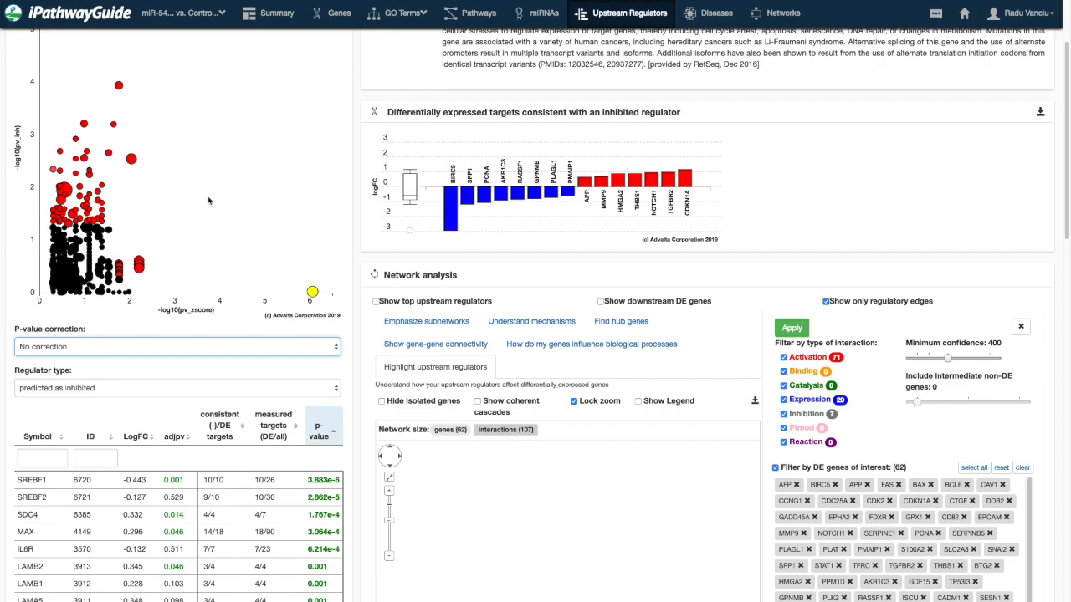
{"action": "mouse_move", "coordinate": [118, 87]}
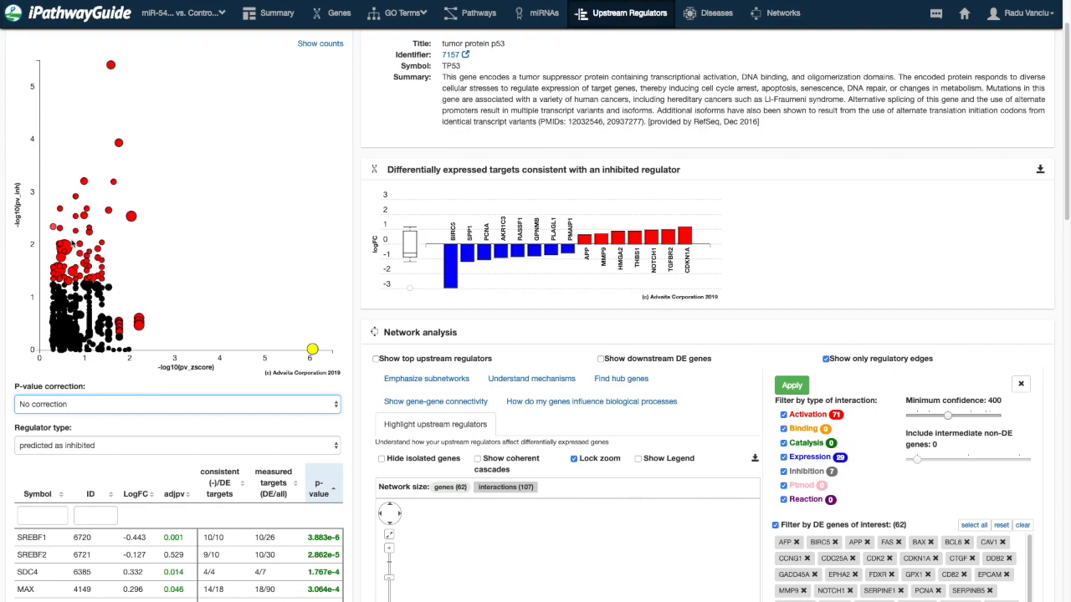
{"action": "mouse_move", "coordinate": [243, 258]}
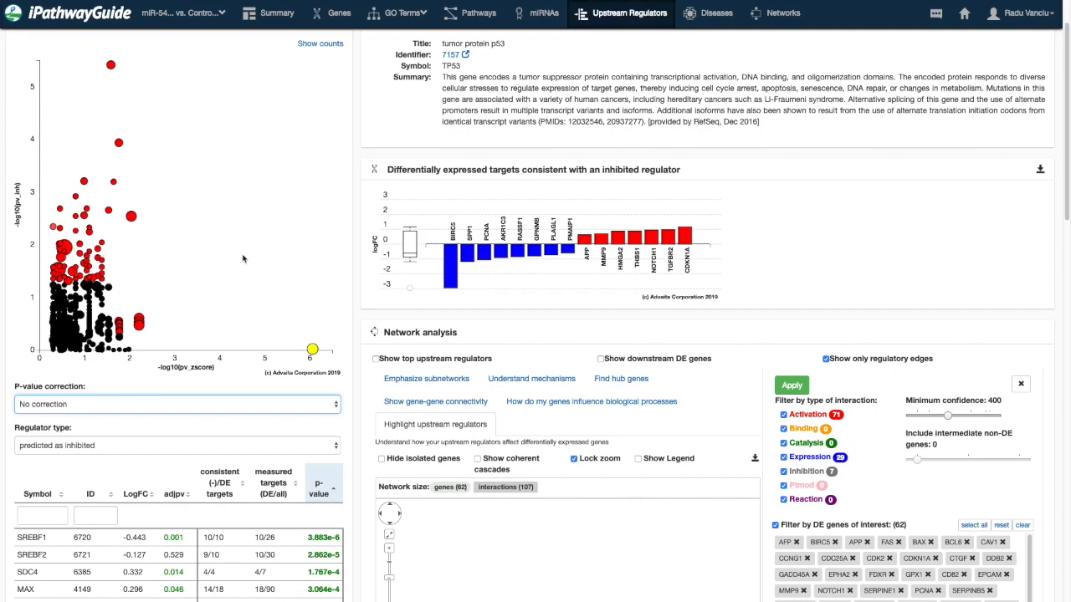
{"action": "mouse_move", "coordinate": [260, 263]}
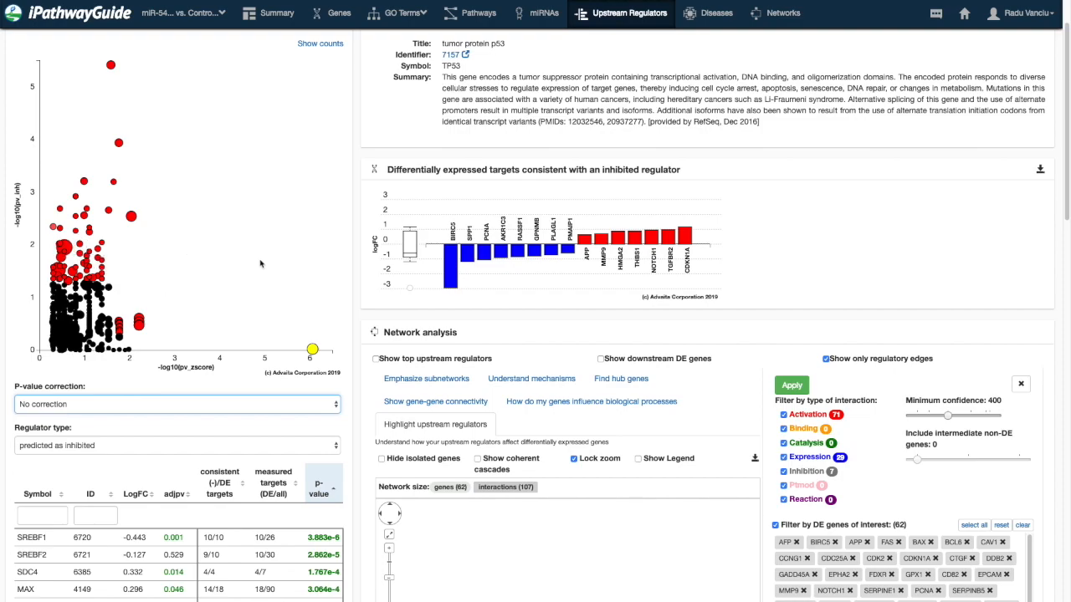